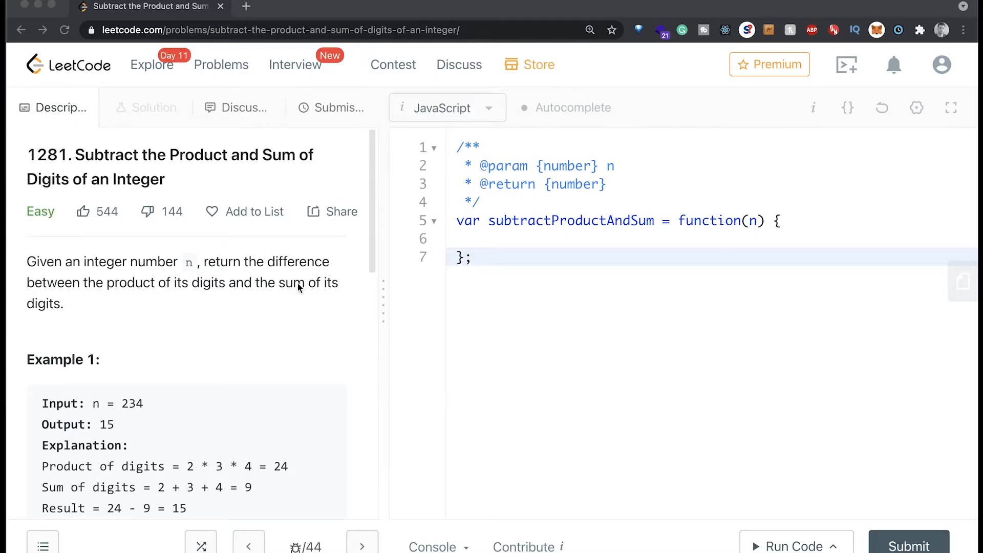
{"action": "mouse_move", "coordinate": [74, 166]}
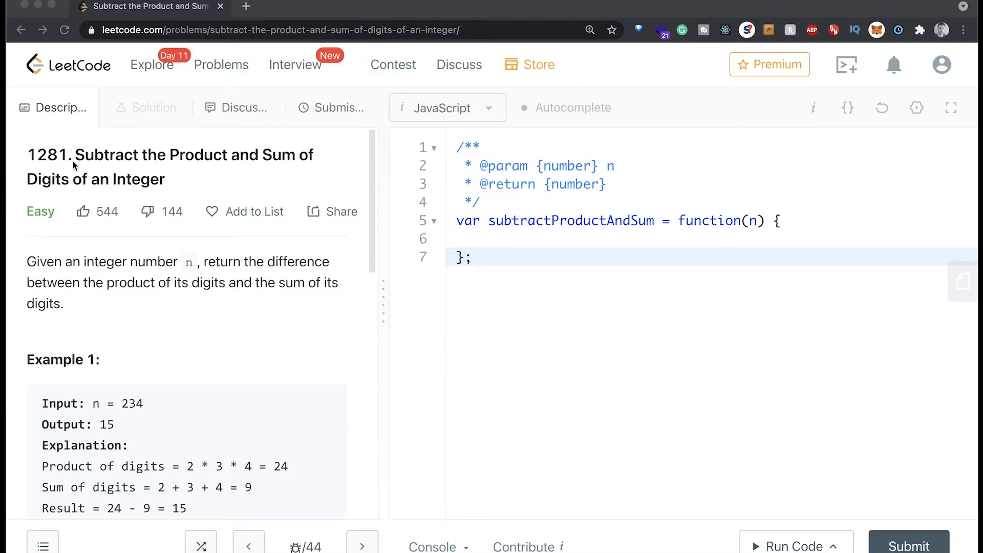
{"action": "mouse_move", "coordinate": [242, 176]}
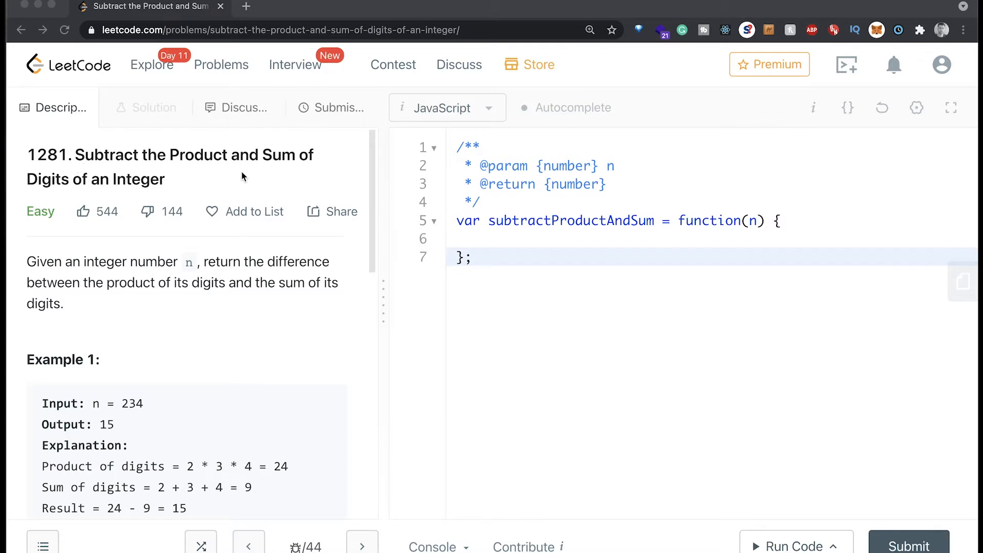
{"action": "mouse_move", "coordinate": [239, 207]}
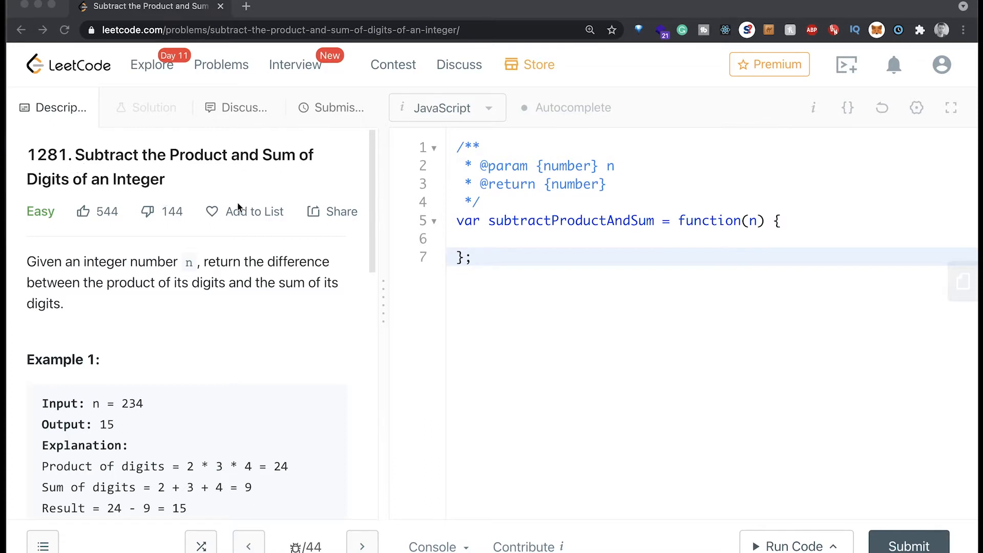
{"action": "mouse_move", "coordinate": [180, 215]}
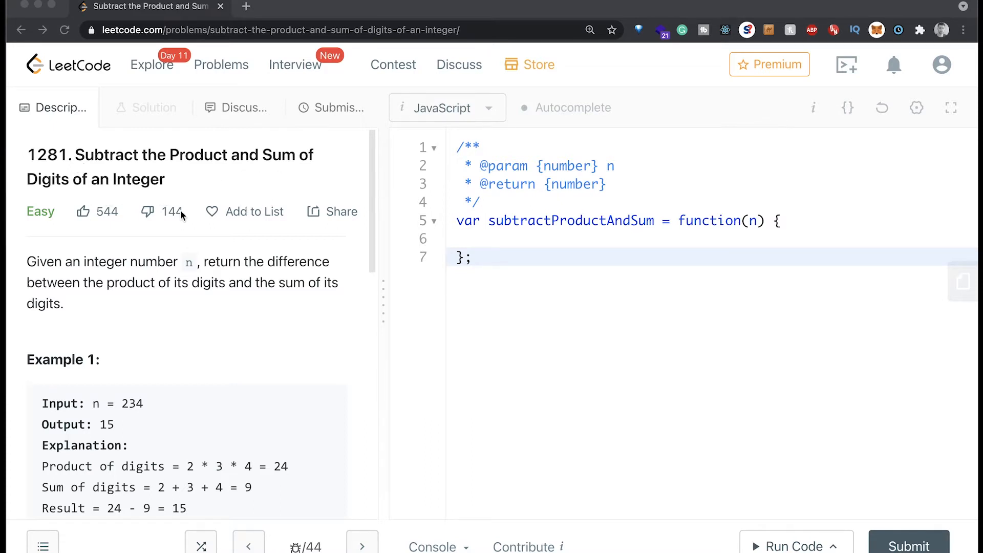
Scroll the description to the worked examples, highlight the 2*3*4 = 24 calculation, and focus the empty function body
{"action": "left_click_drag", "start_coordinate": [35, 262], "coordinate": [192, 262]}
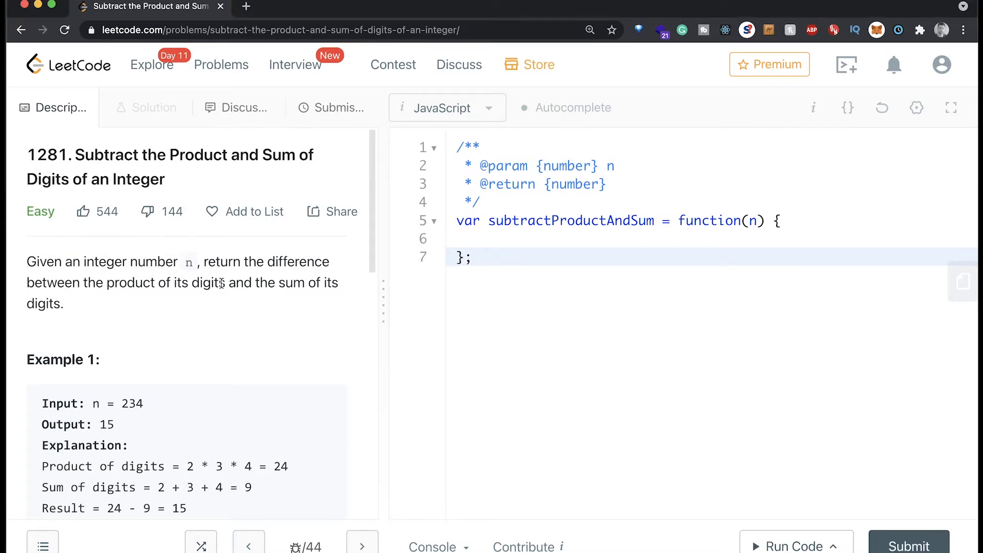
{"action": "scroll", "scroll_direction": "down", "scroll_amount": 3}
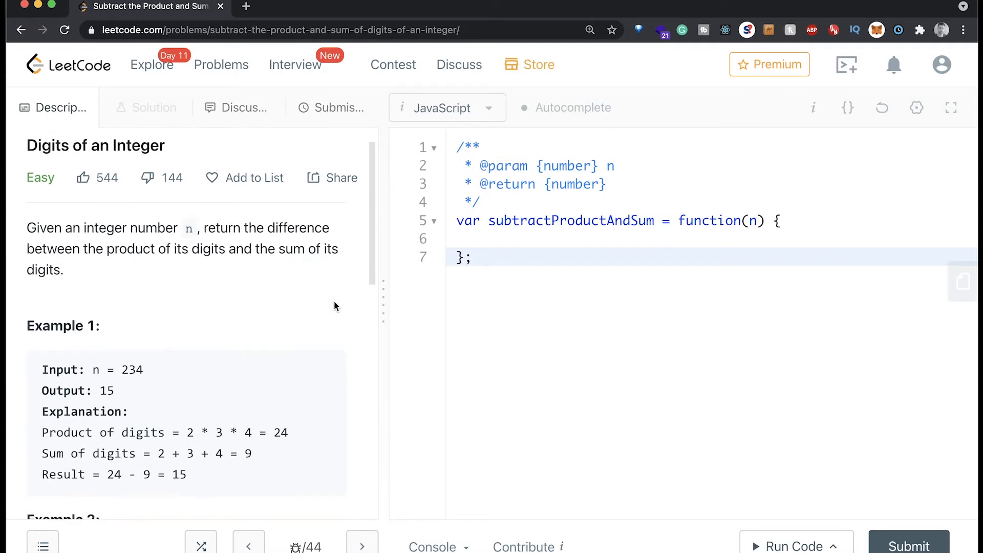
{"action": "scroll", "scroll_direction": "down", "scroll_amount": 3}
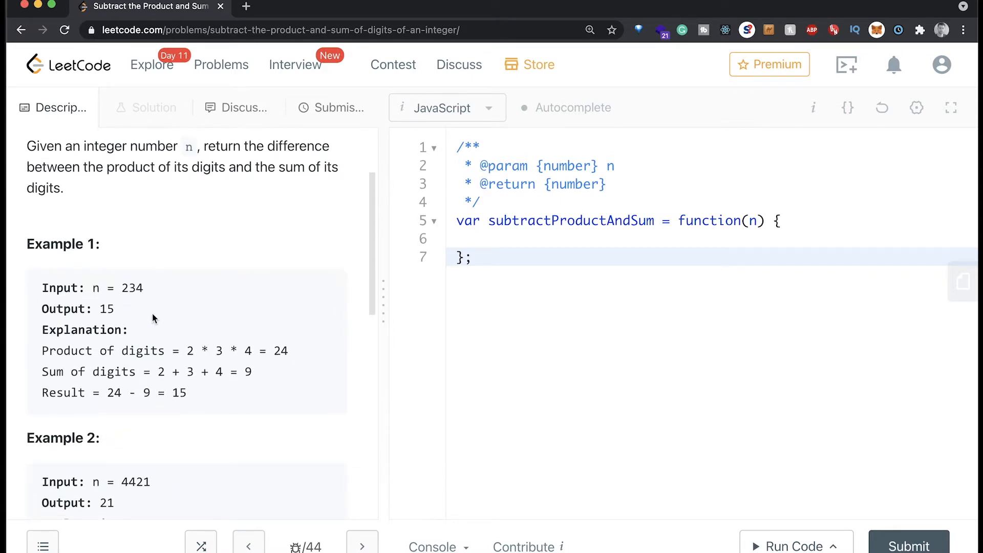
{"action": "scroll", "scroll_direction": "down", "scroll_amount": 3}
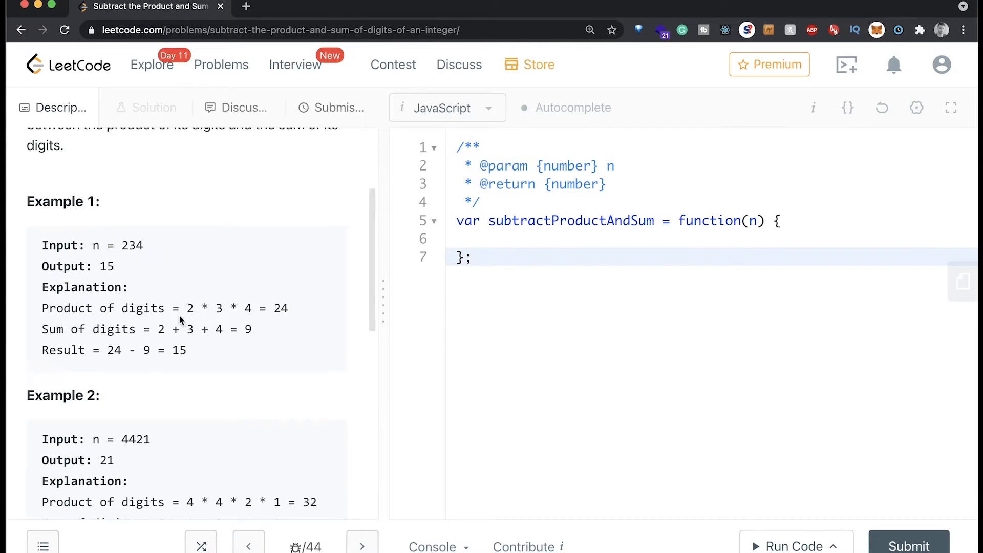
{"action": "left_click_drag", "start_coordinate": [183, 309], "coordinate": [295, 309]}
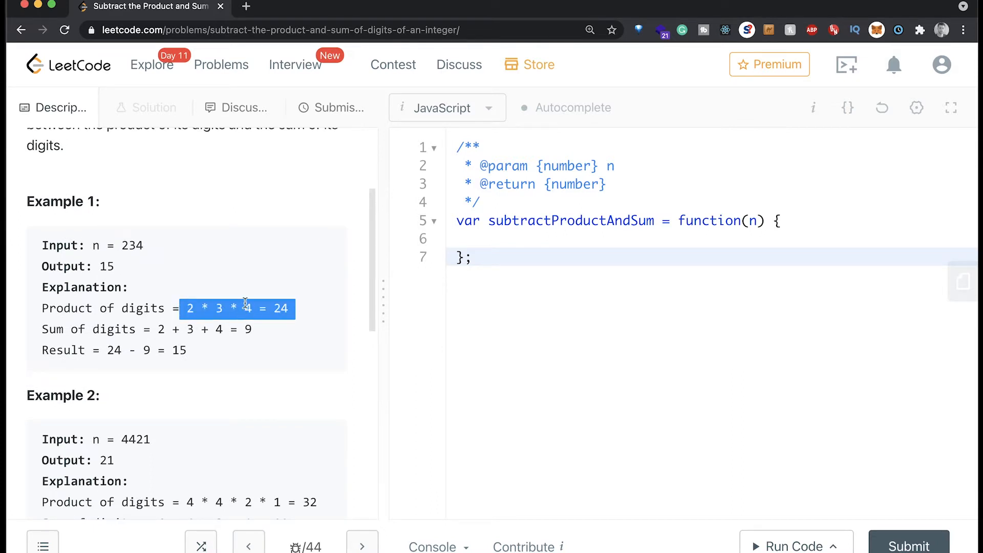
{"action": "mouse_move", "coordinate": [172, 343]}
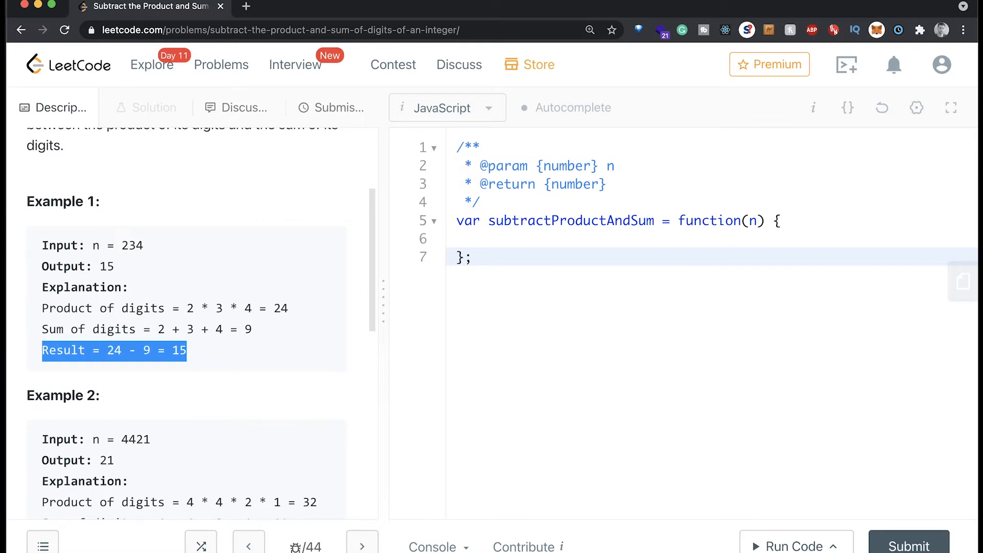
{"action": "left_click", "coordinate": [541, 243]}
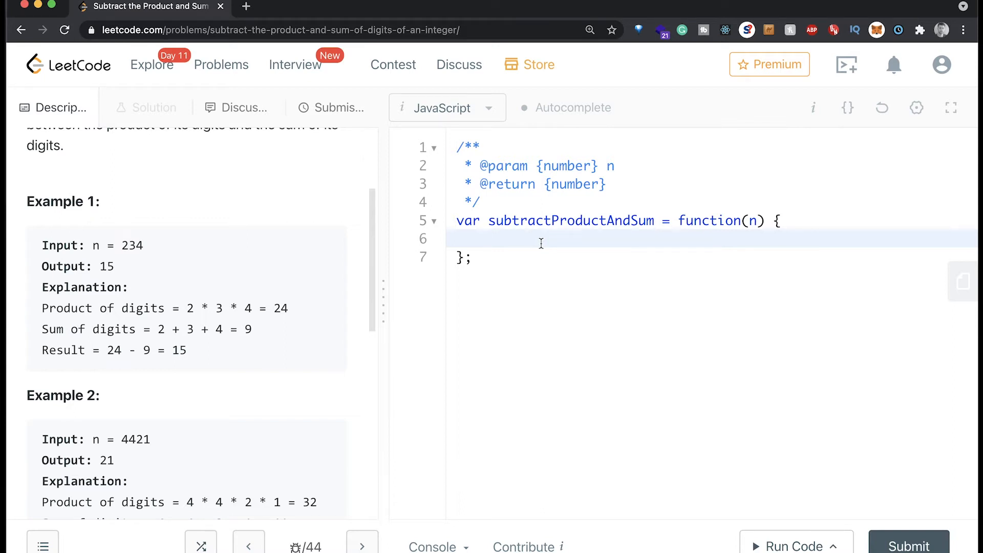
Write let str = n.toString().split("") to get the digits as an array, correcting the mistyped method name
{"action": "type", "text": "let"}
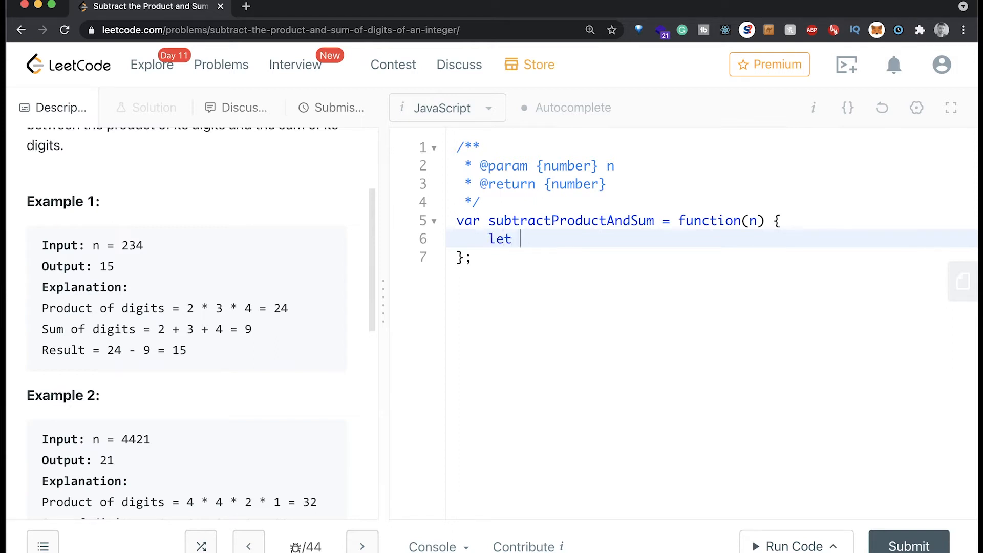
{"action": "type", "text": "str"}
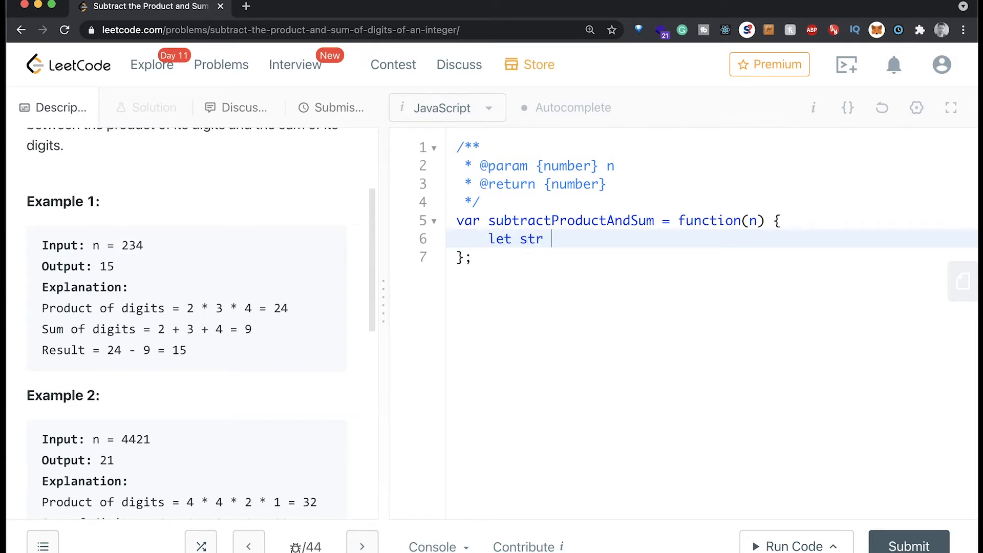
{"action": "type", "text": "= n"}
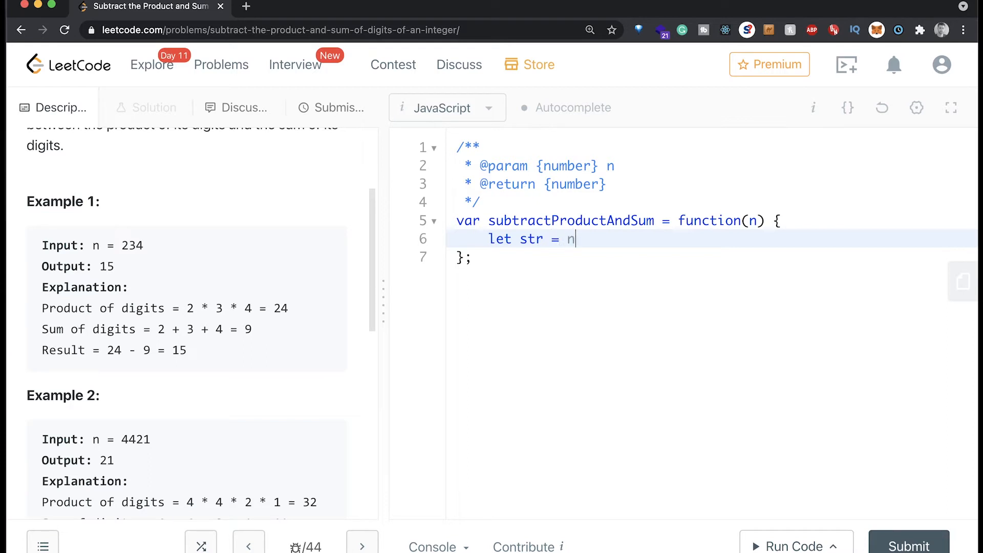
{"action": "type", "text": ".string"}
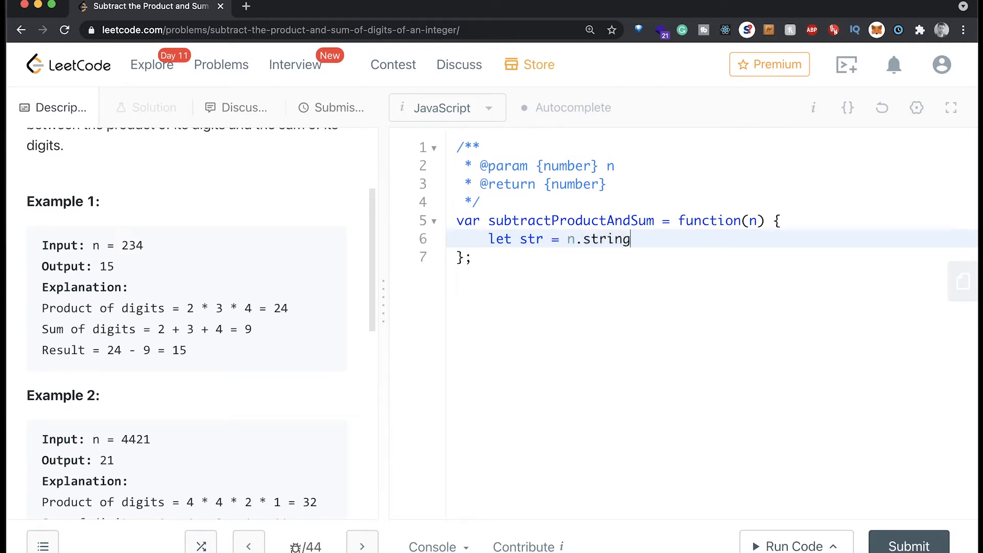
{"action": "key", "text": "Backspace"}
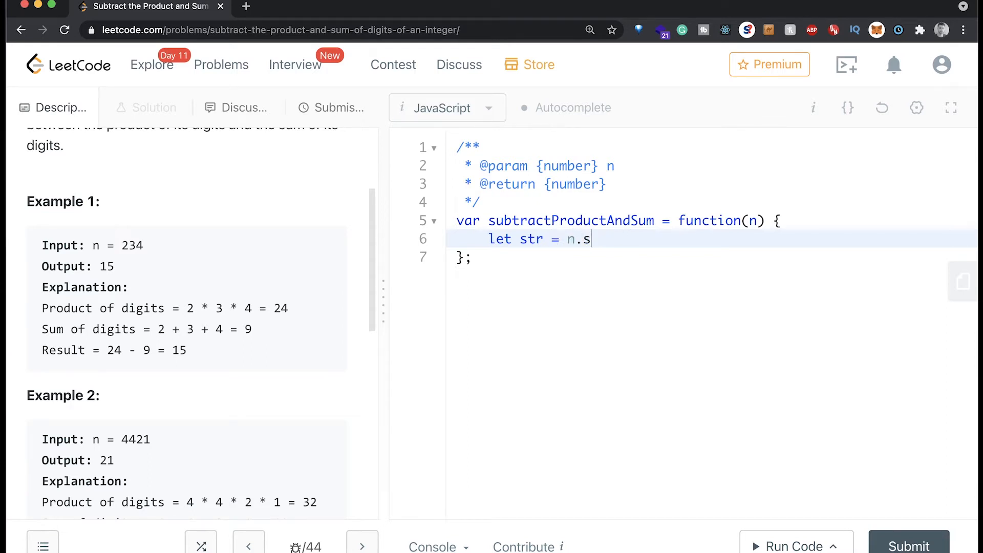
{"action": "type", "text": "toStri"}
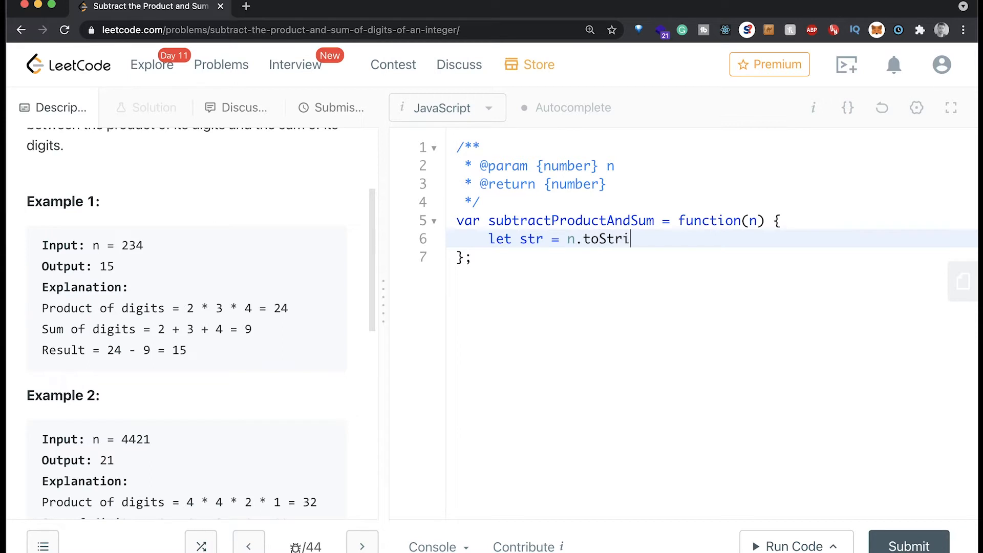
{"action": "type", "text": "ng()"}
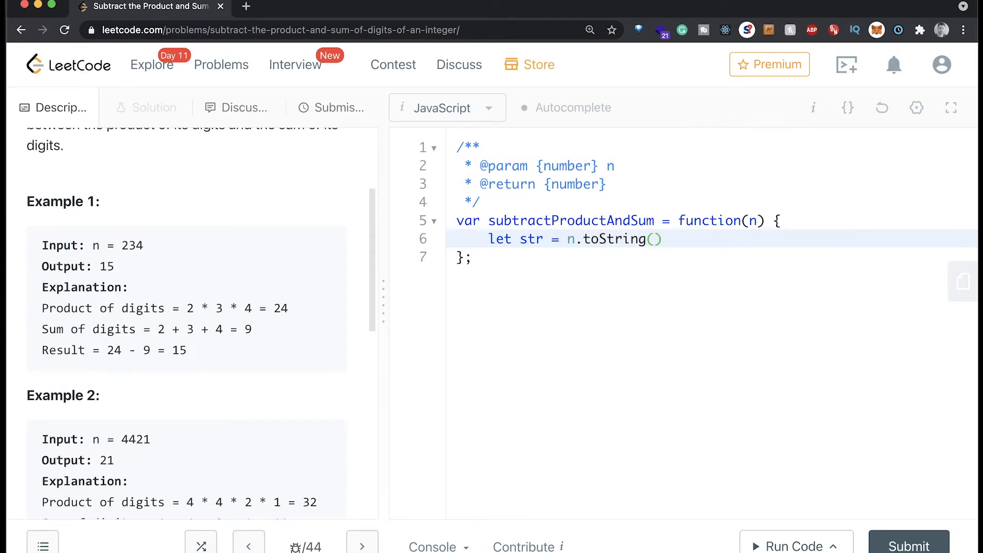
{"action": "type", "text": "."}
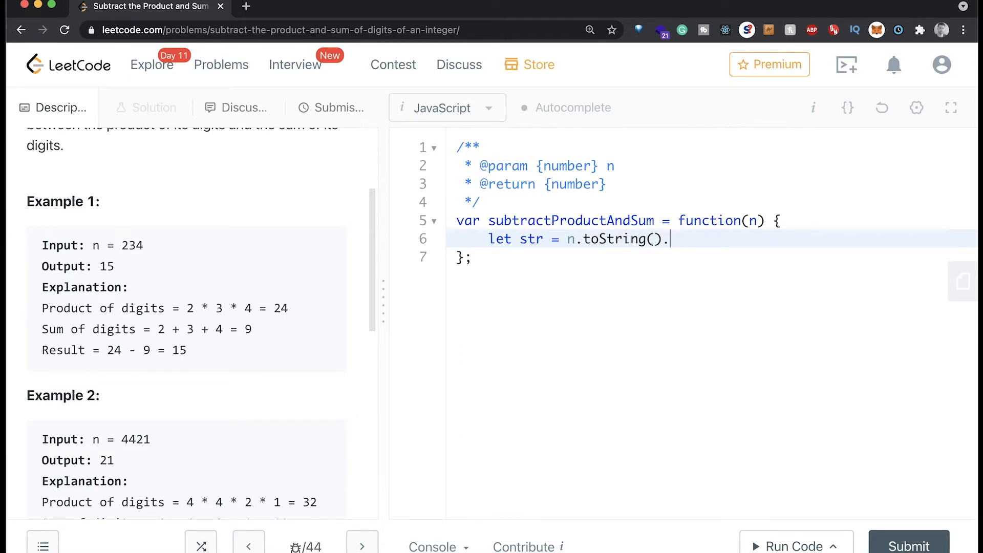
{"action": "type", "text": "split(\"\")"}
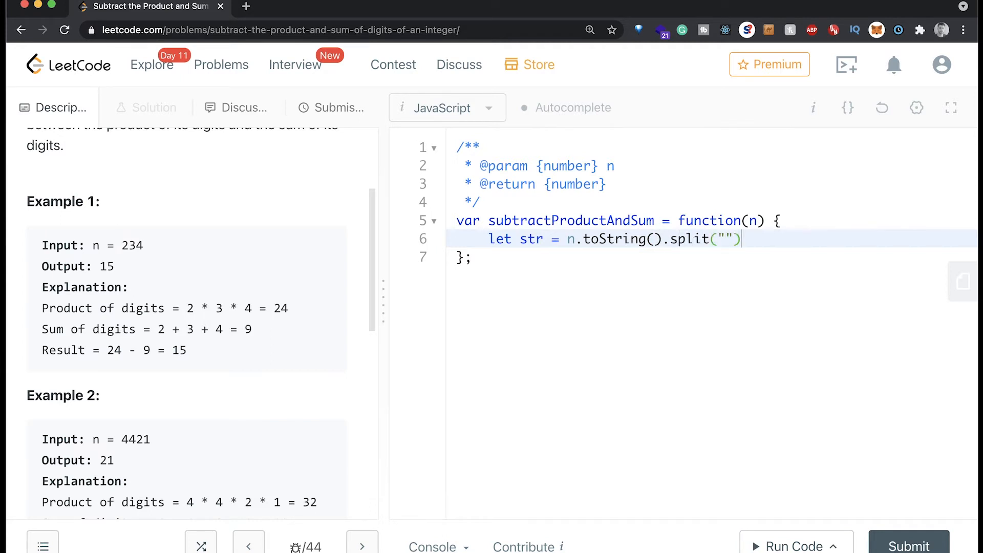
{"action": "key", "text": "Enter"}
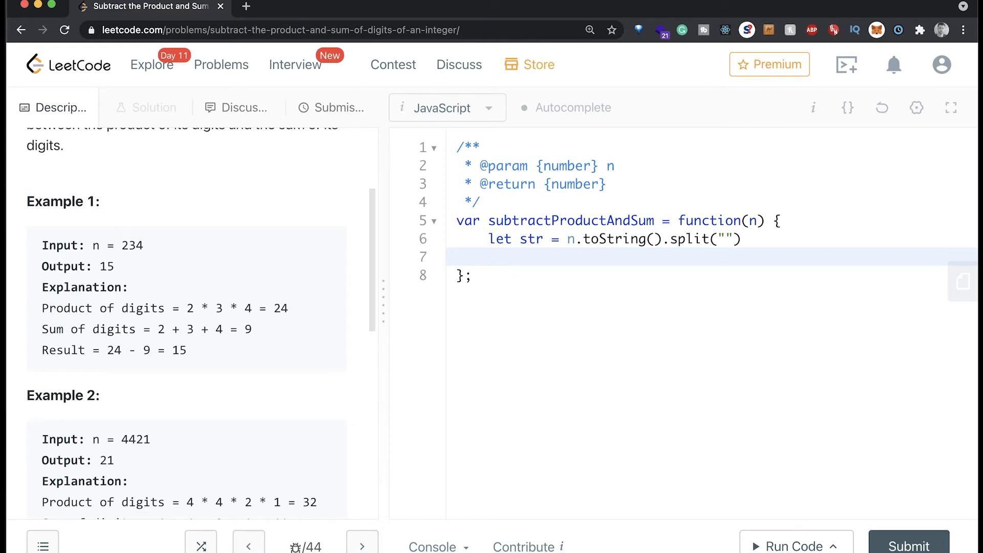
Write let multiply = str.reduce((a,b) => parseInt(a) * parseInt(b)) to compute the digit product
{"action": "type", "text": "let multip"}
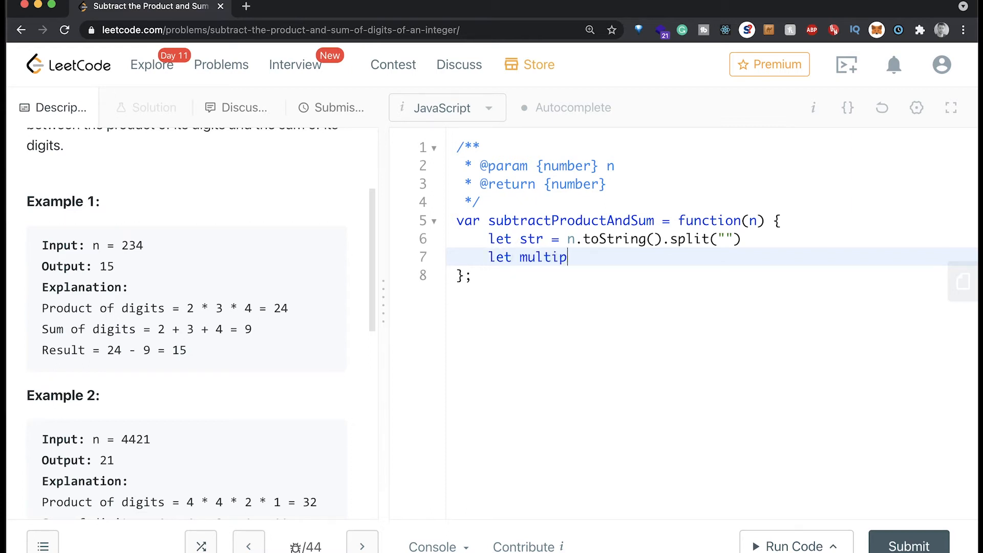
{"action": "type", "text": "ly"}
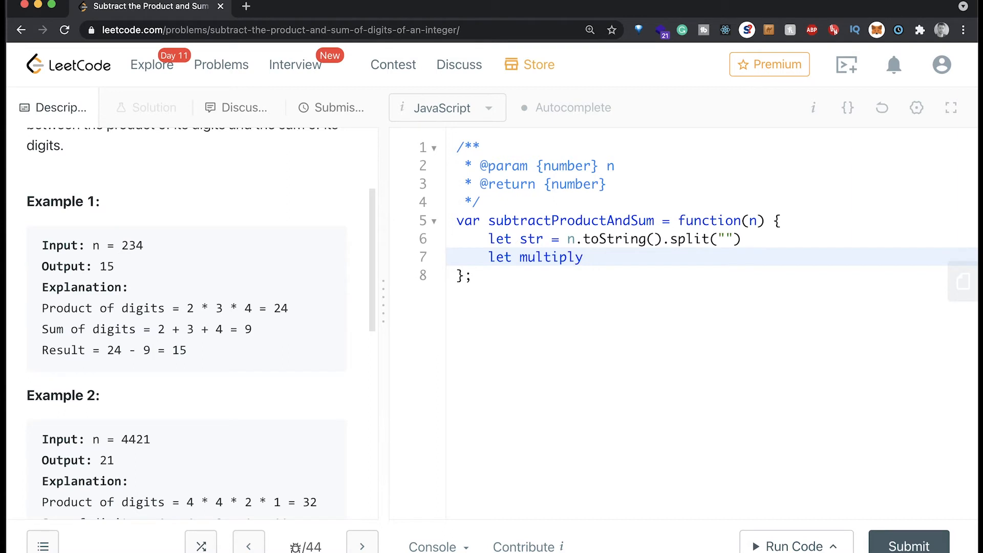
{"action": "type", "text": "= str"}
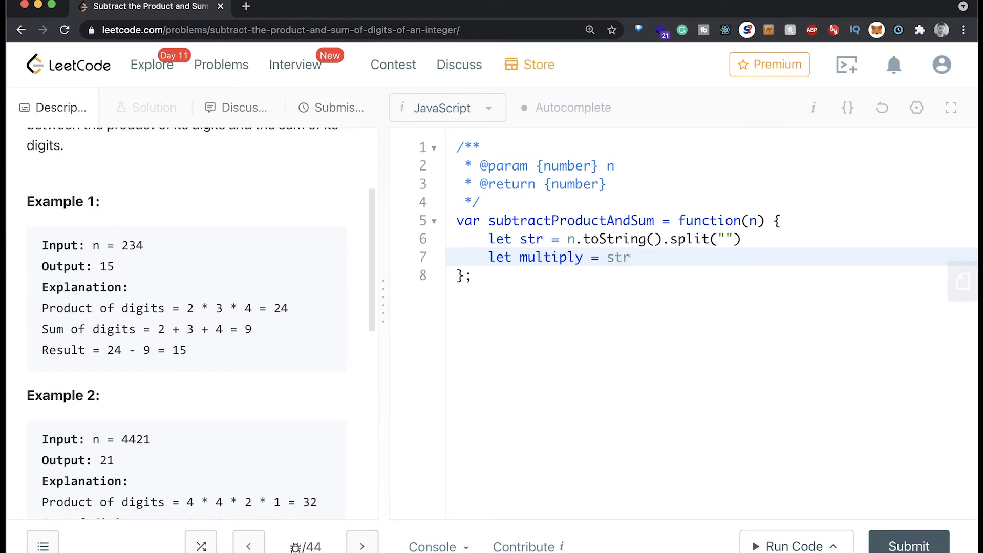
{"action": "type", "text": ".reduce("}
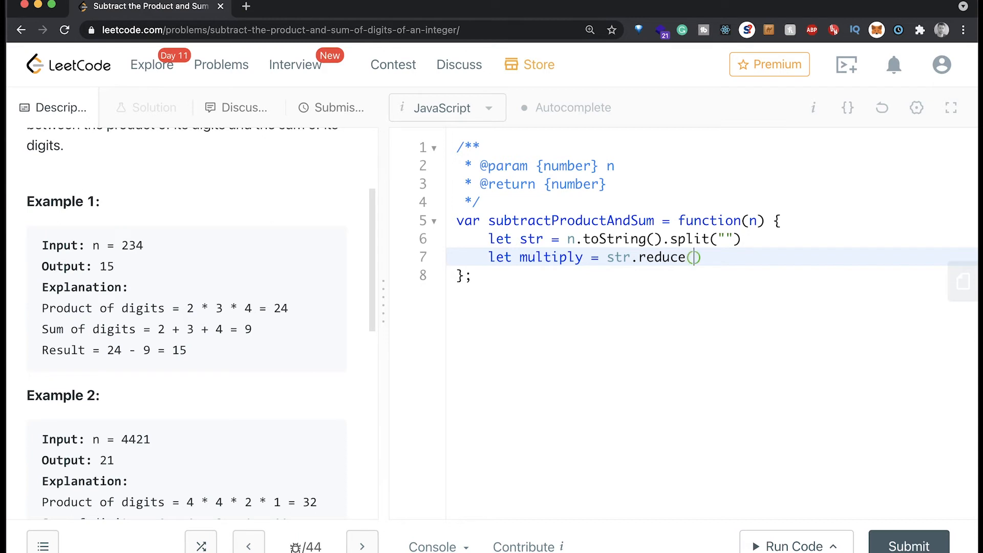
{"action": "type", "text": "(a,b"}
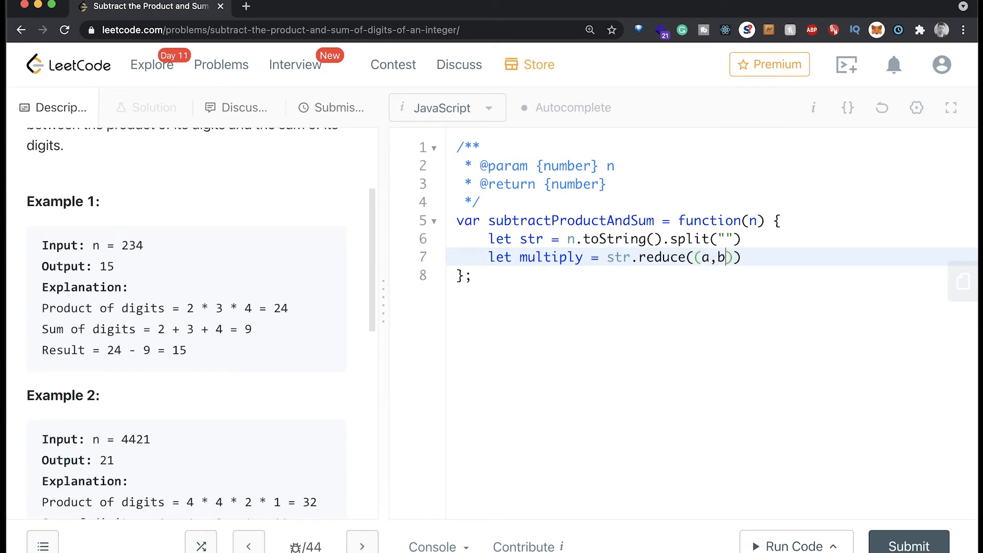
{"action": "type", "text": "=>"}
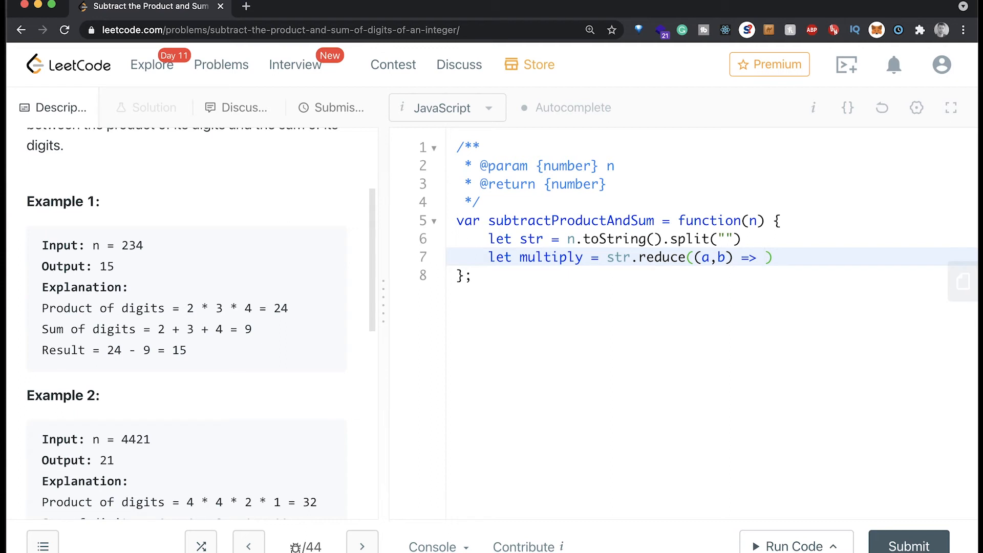
{"action": "type", "text": "parseInt"}
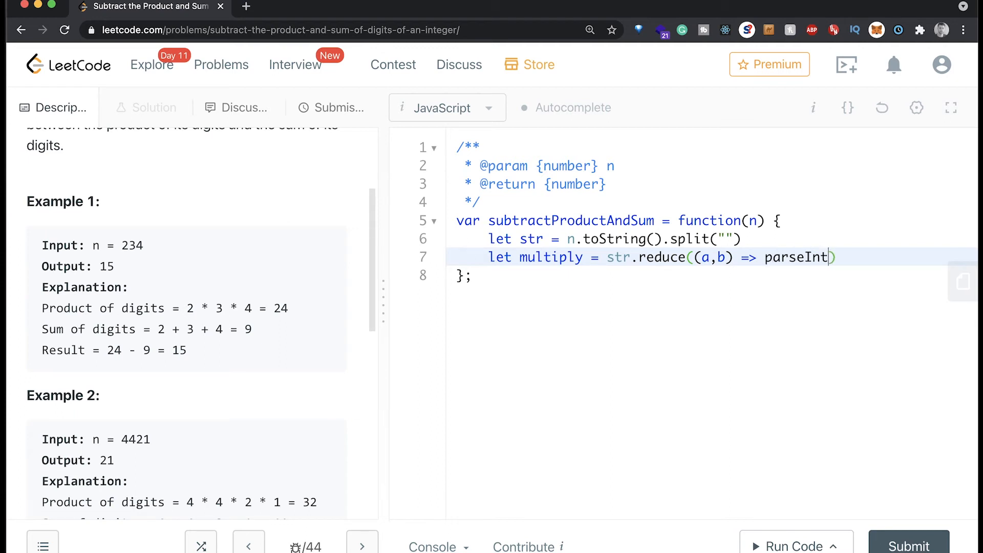
{"action": "type", "text": "("}
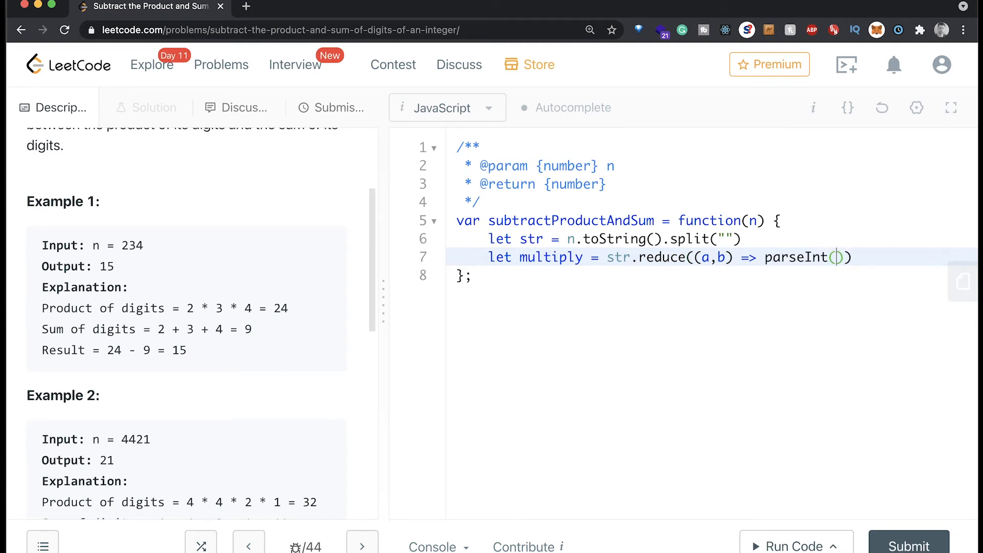
{"action": "type", "text": "a"}
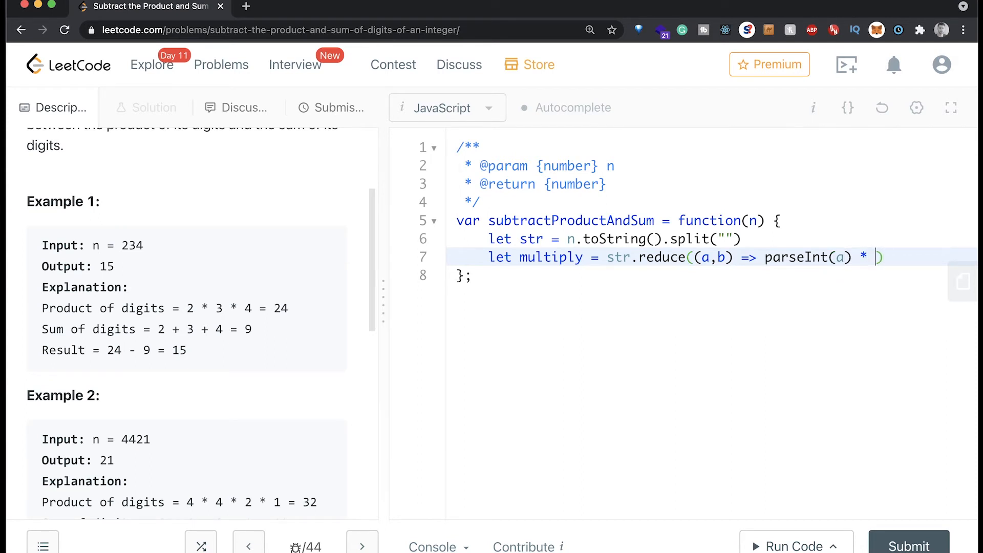
{"action": "type", "text": "parseInt("}
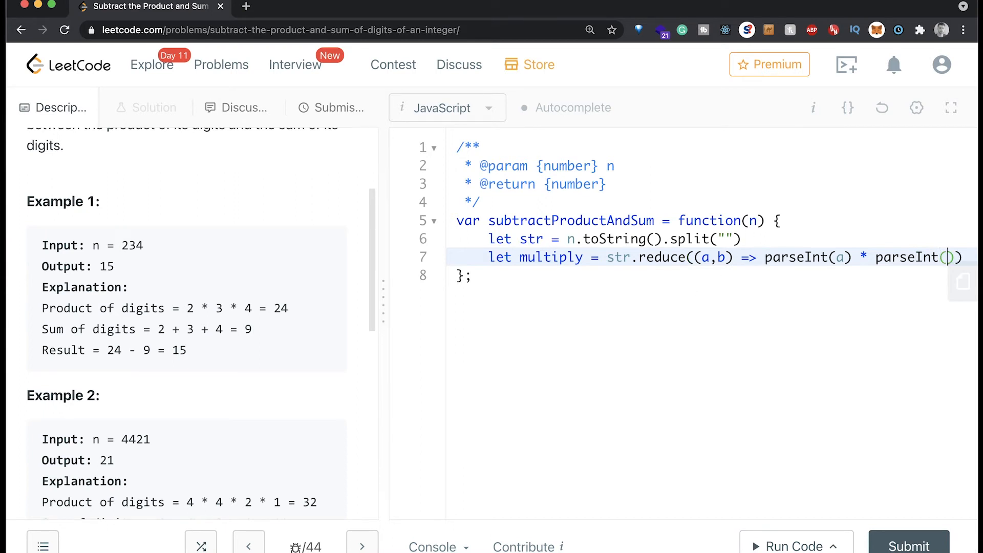
{"action": "type", "text": "b"}
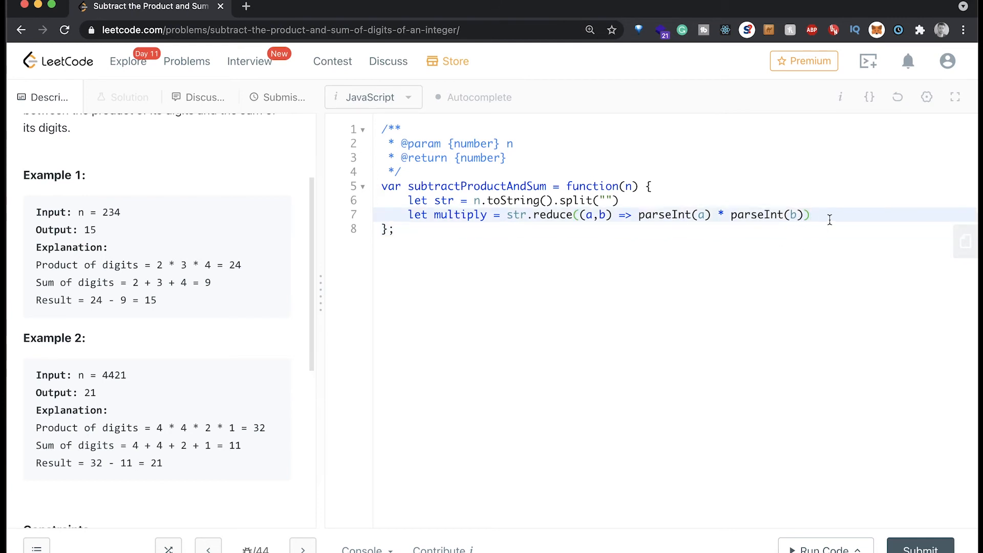
{"action": "mouse_move", "coordinate": [699, 217]}
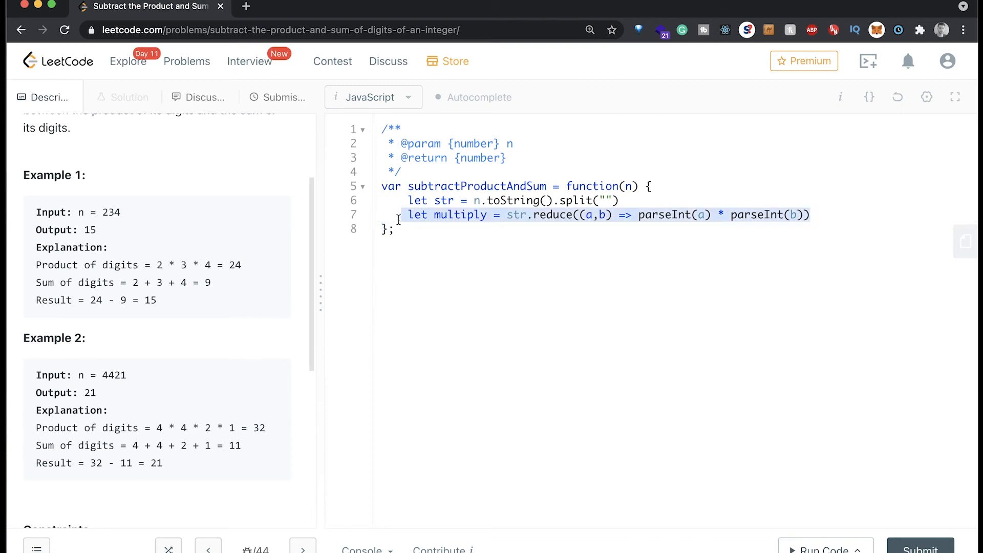
Duplicate the product line as an add variable using parseInt(a) + parseInt(b) to sum the digits
{"action": "key", "text": "Enter"}
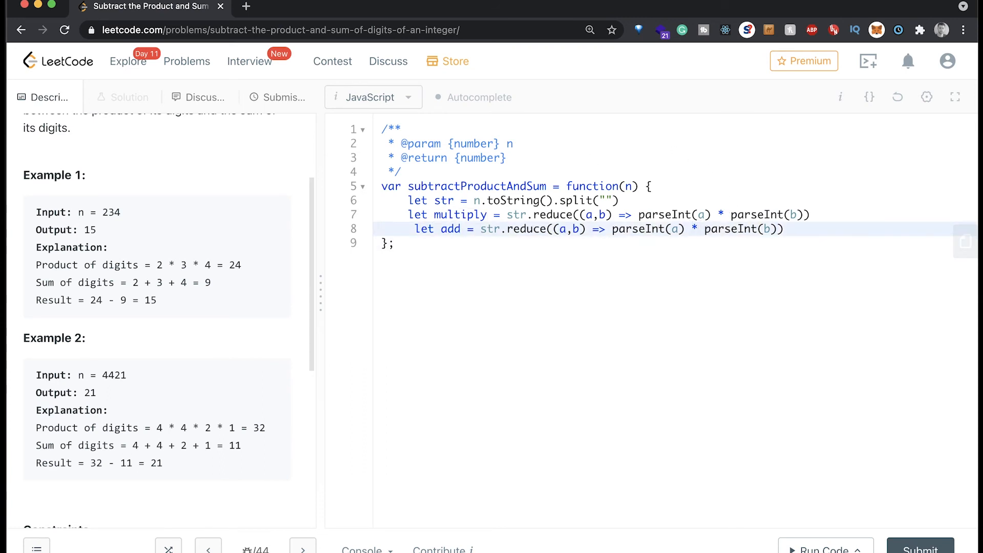
{"action": "type", "text": "+"}
{"action": "type", "text": "retu"}
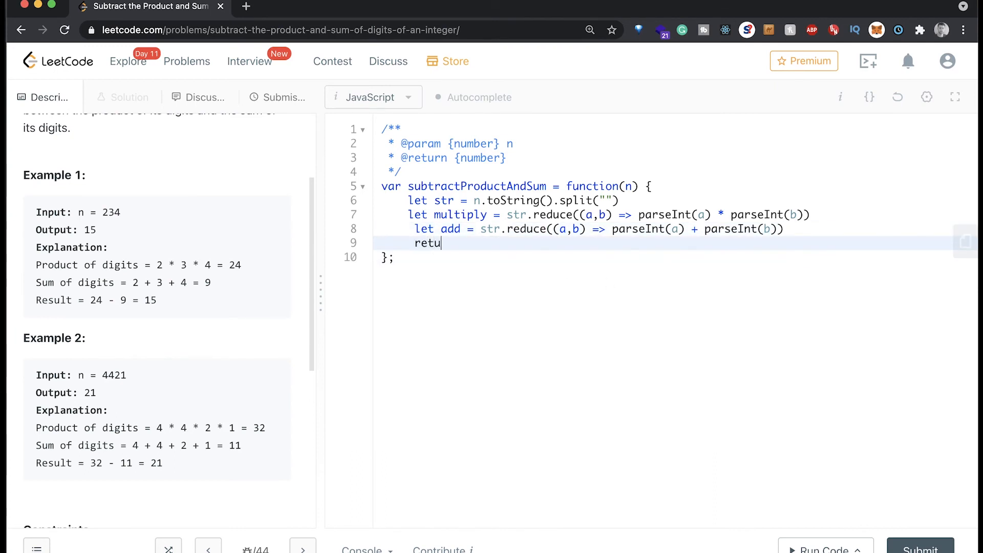
Finish the function with return multiply - add and run the code on input 234
{"action": "type", "text": "rn"}
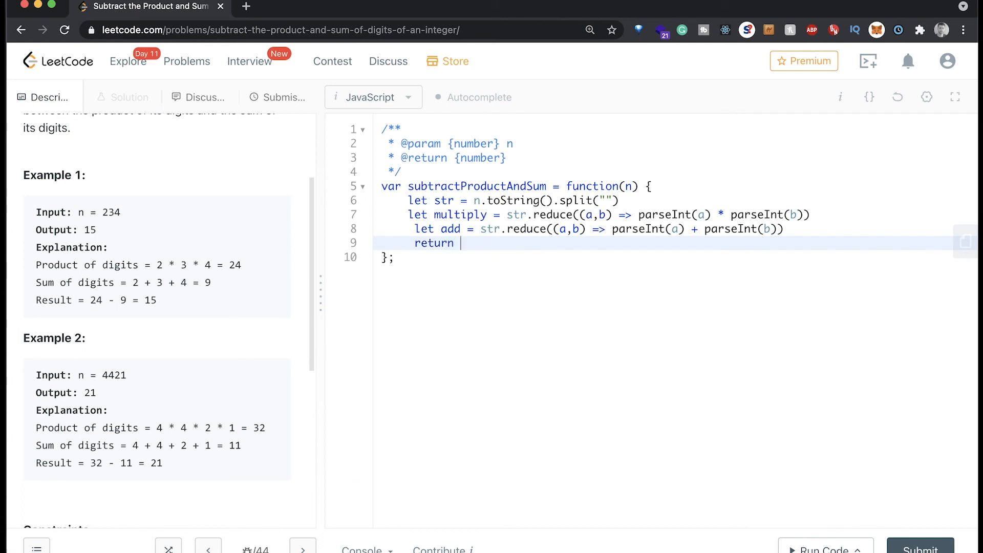
{"action": "type", "text": "multiply"}
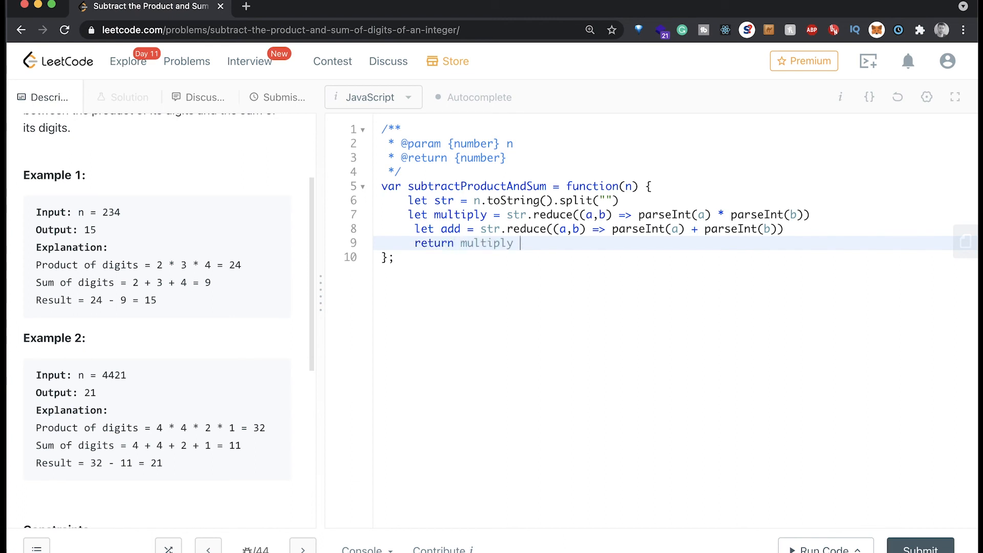
{"action": "type", "text": "- ad"}
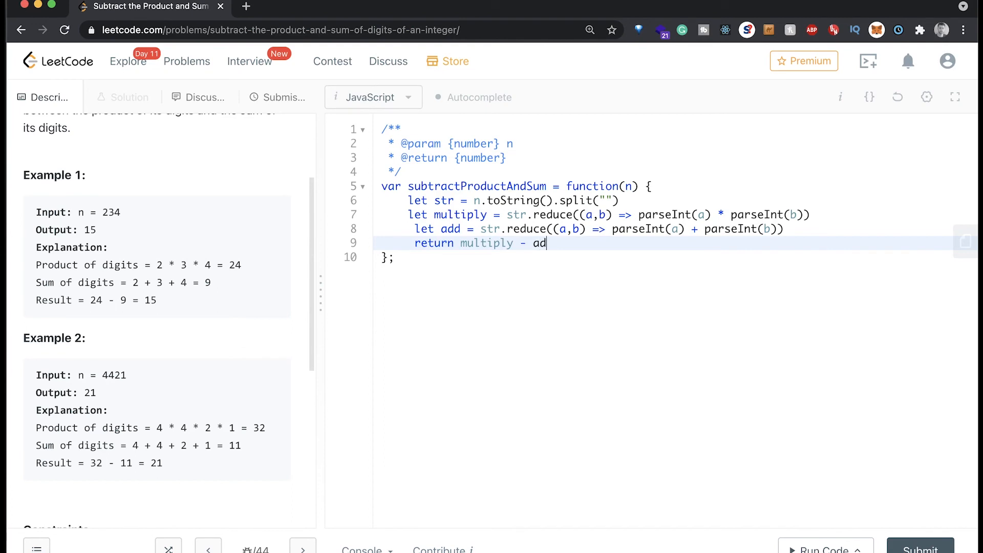
{"action": "type", "text": "d"}
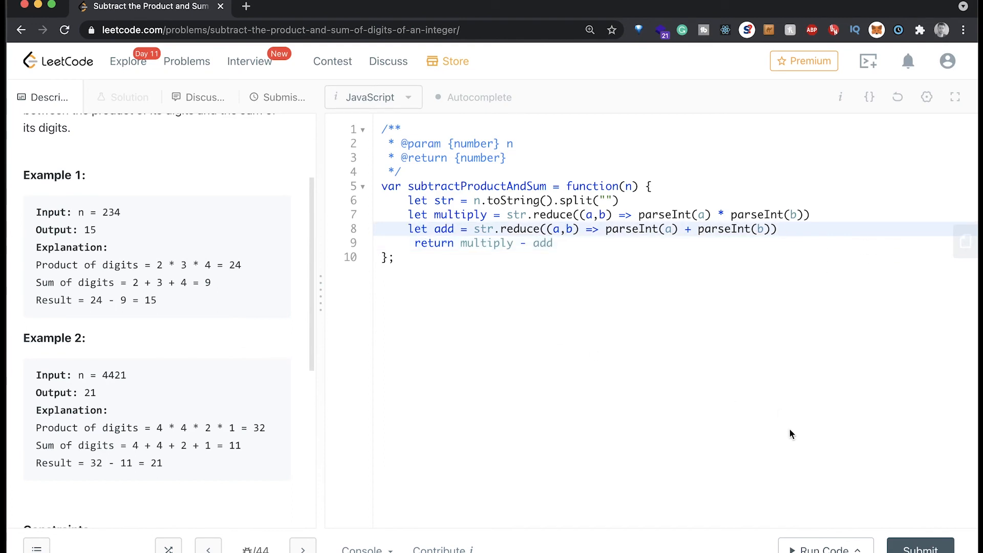
{"action": "left_click", "coordinate": [825, 549]}
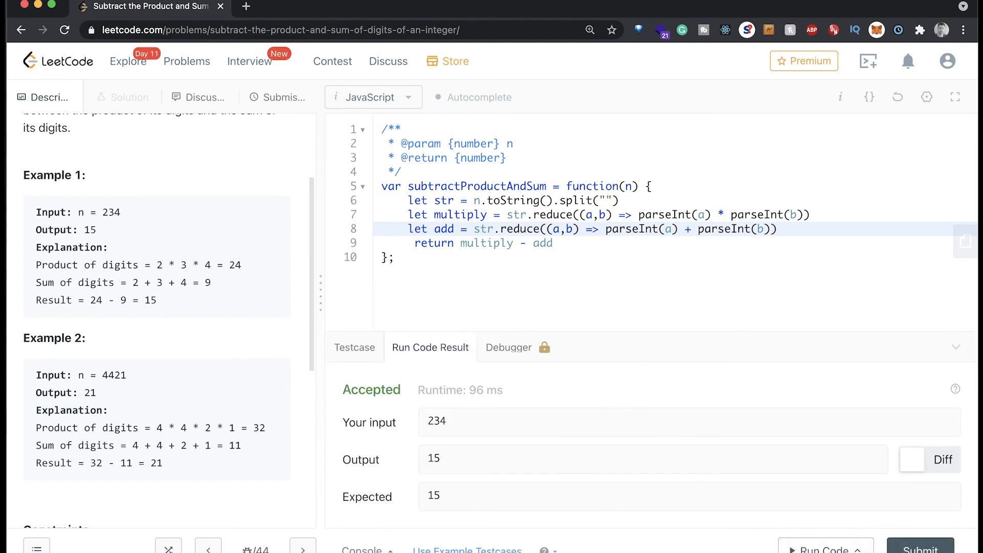
Submit the solution and get an Accepted result with 76 ms runtime
{"action": "left_click", "coordinate": [920, 549]}
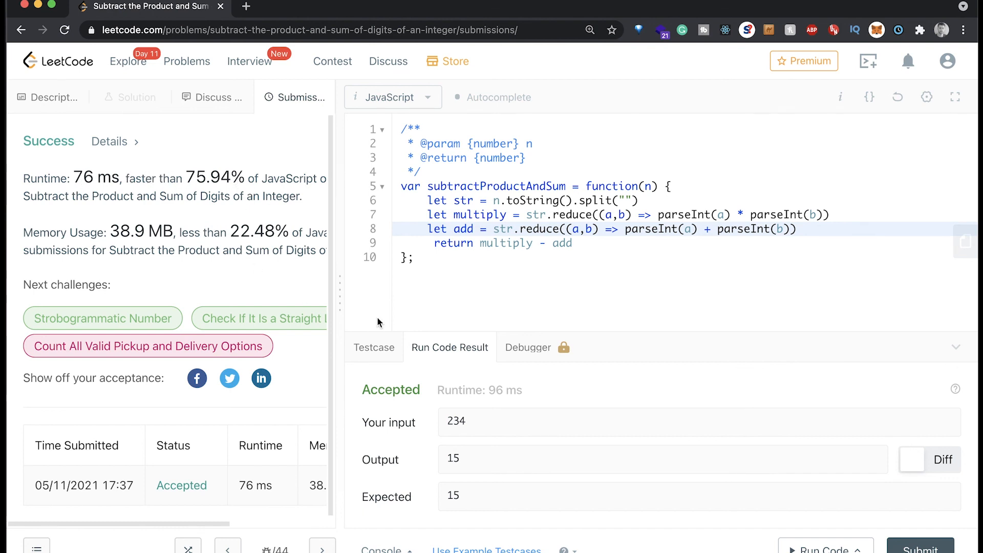
{"action": "mouse_move", "coordinate": [743, 306]}
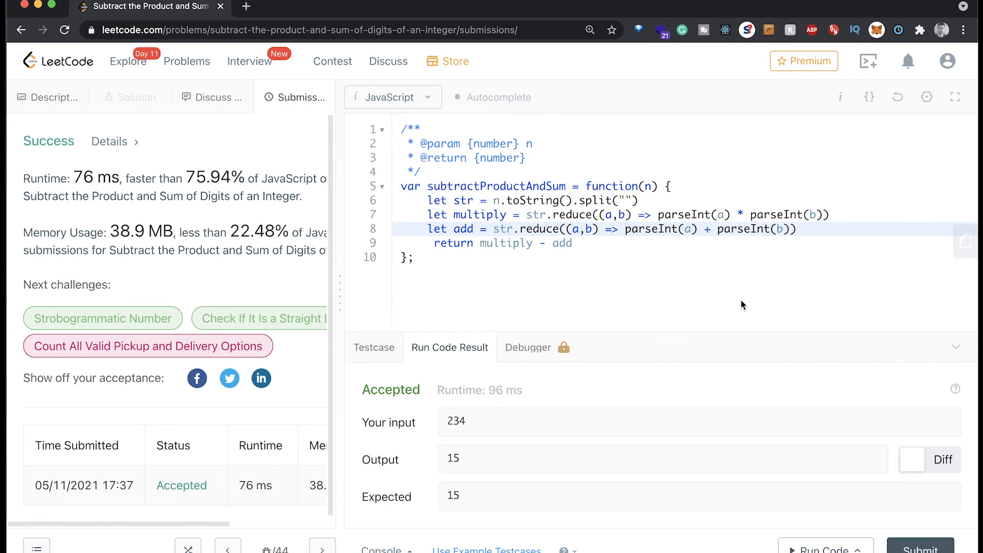